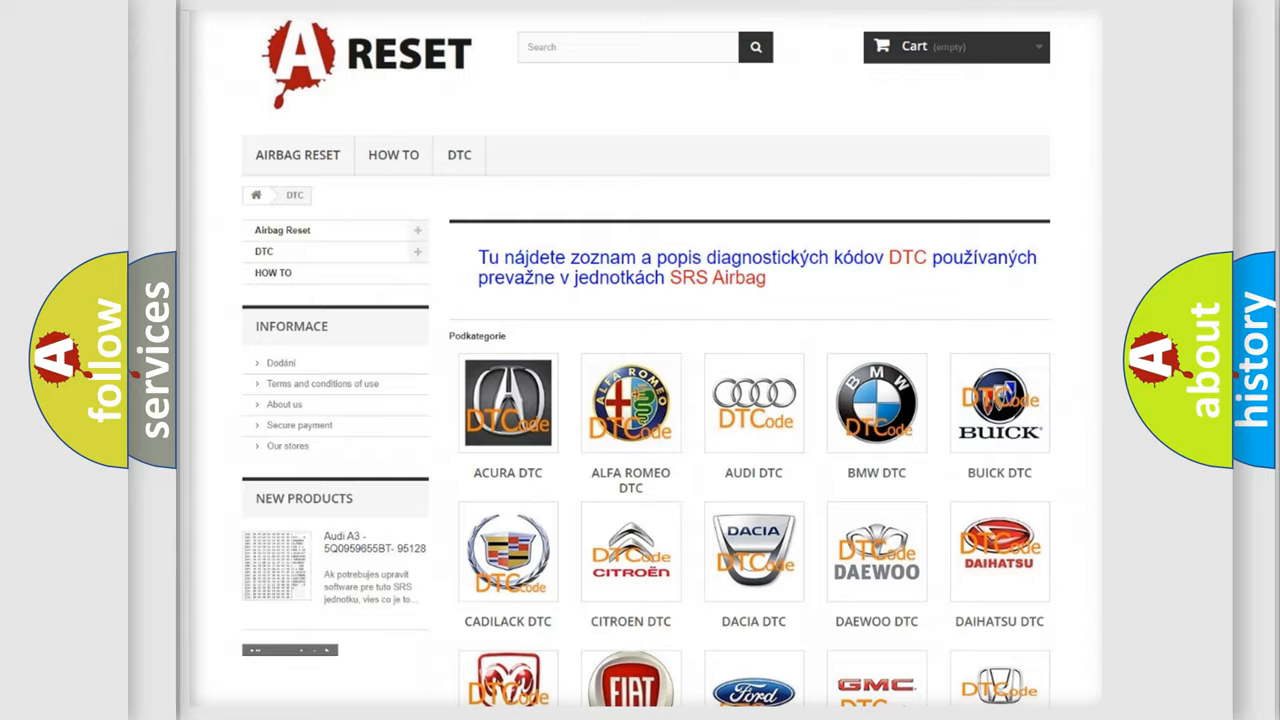
Step: Scroll down through the Lincoln DTC subcategory codes to the U016200 card
scroll("down", 3)
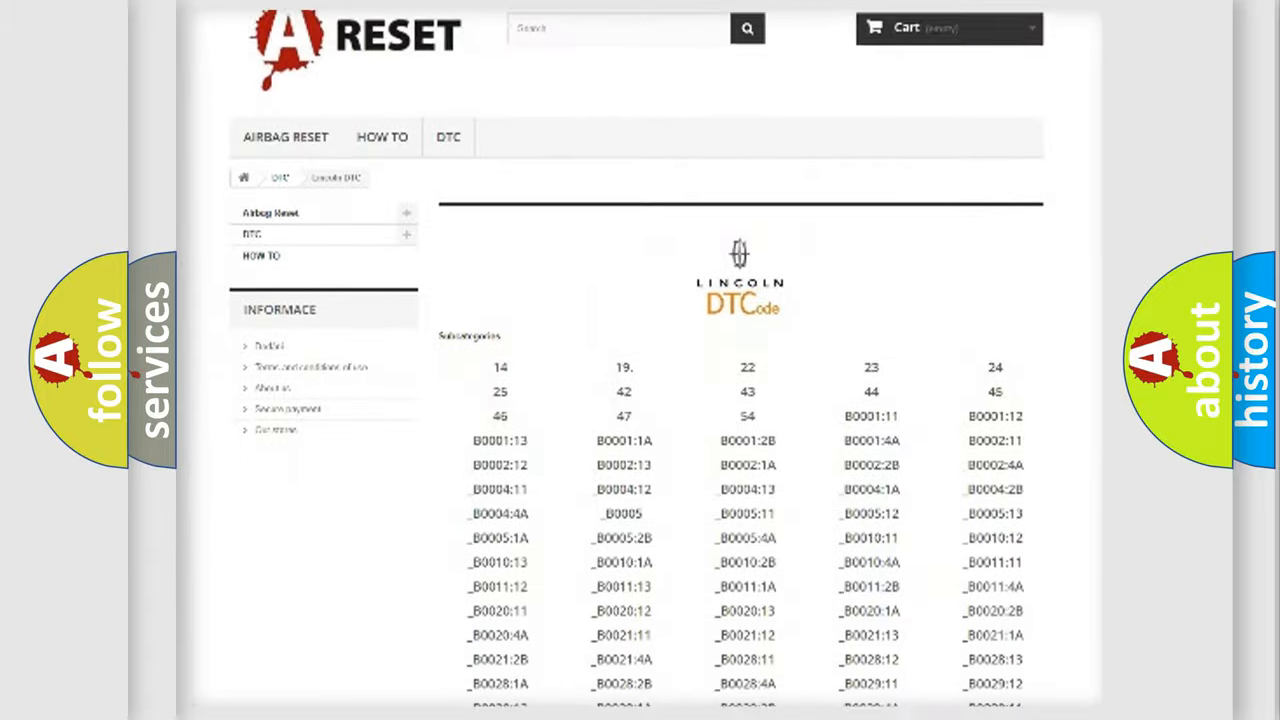
scroll("down", 3)
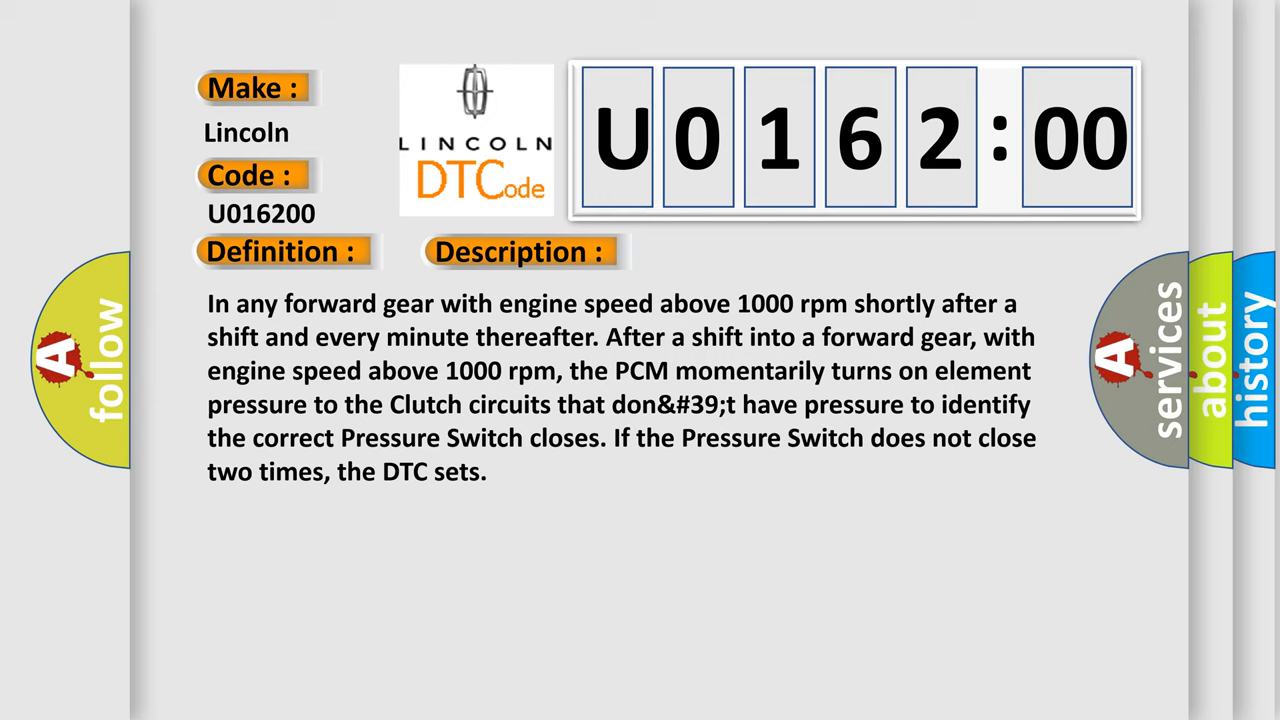
Step: Advance to the U016200 Definition and Description, where the PCM sets the code after two Pressure Switch failures
left_click(735, 251)
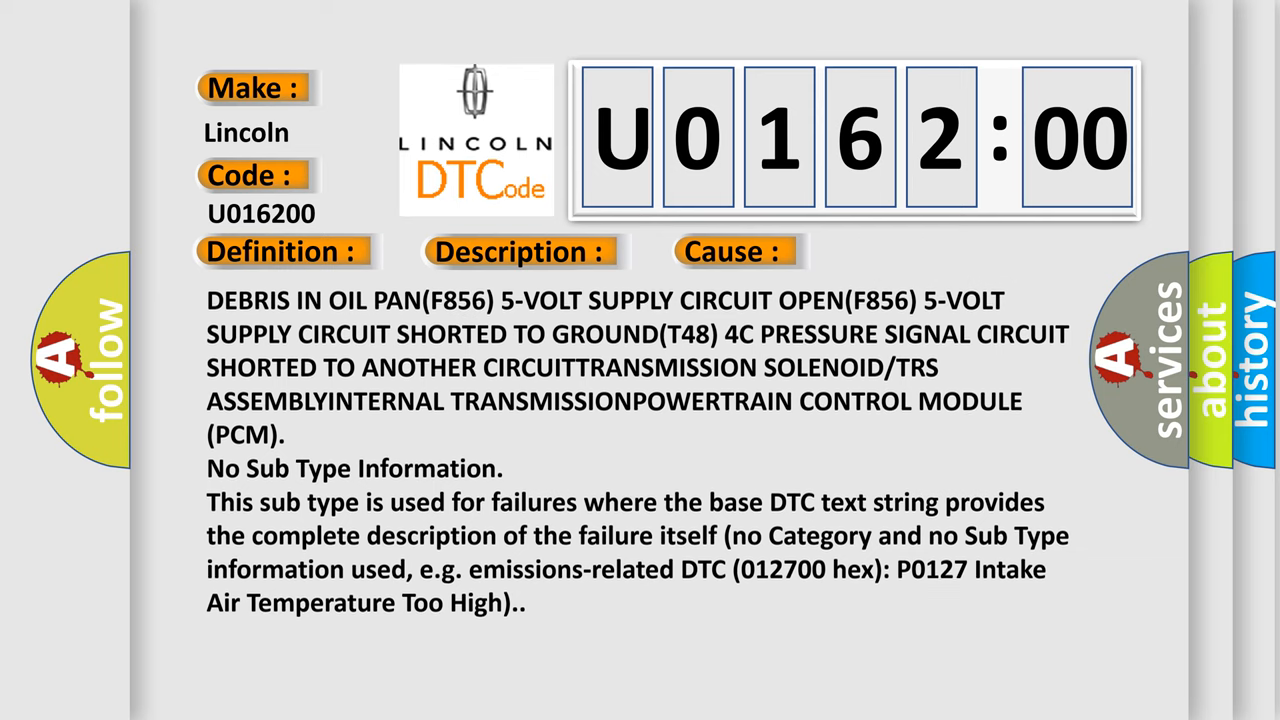
Step: Scroll the U016200 cause text down to the sub type note citing P0127
scroll("down", 3)
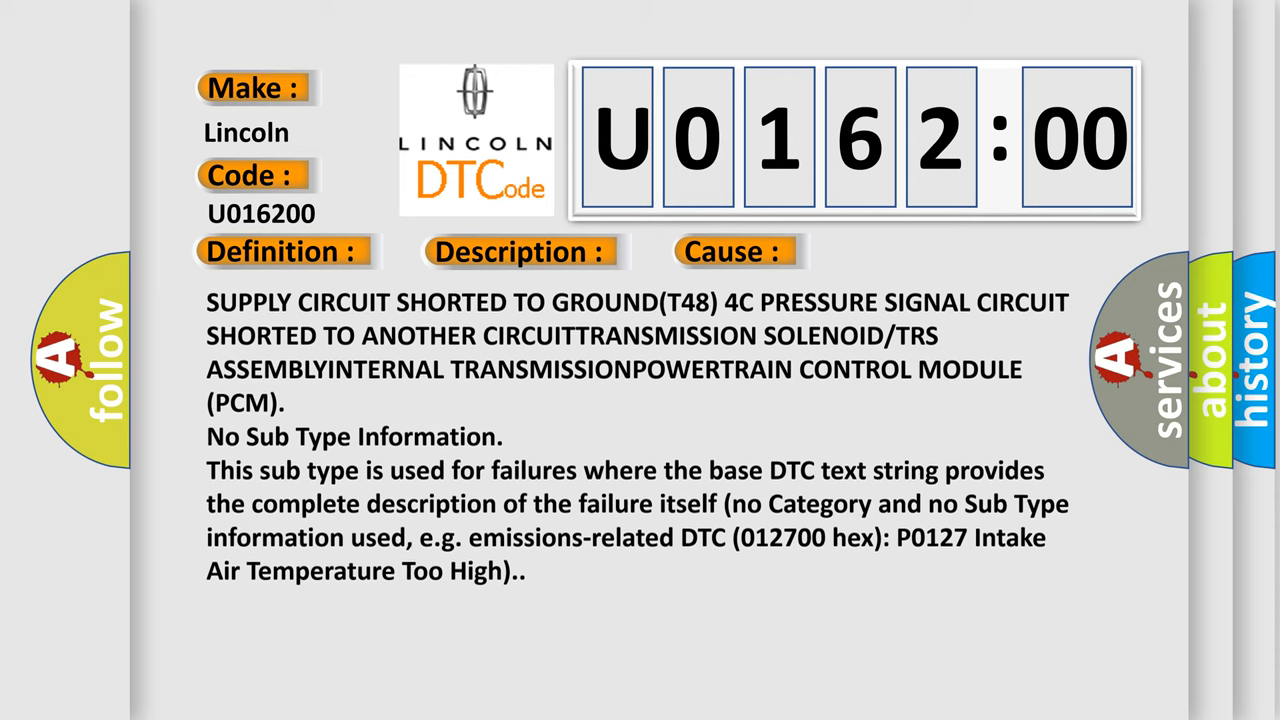
scroll("down", 3)
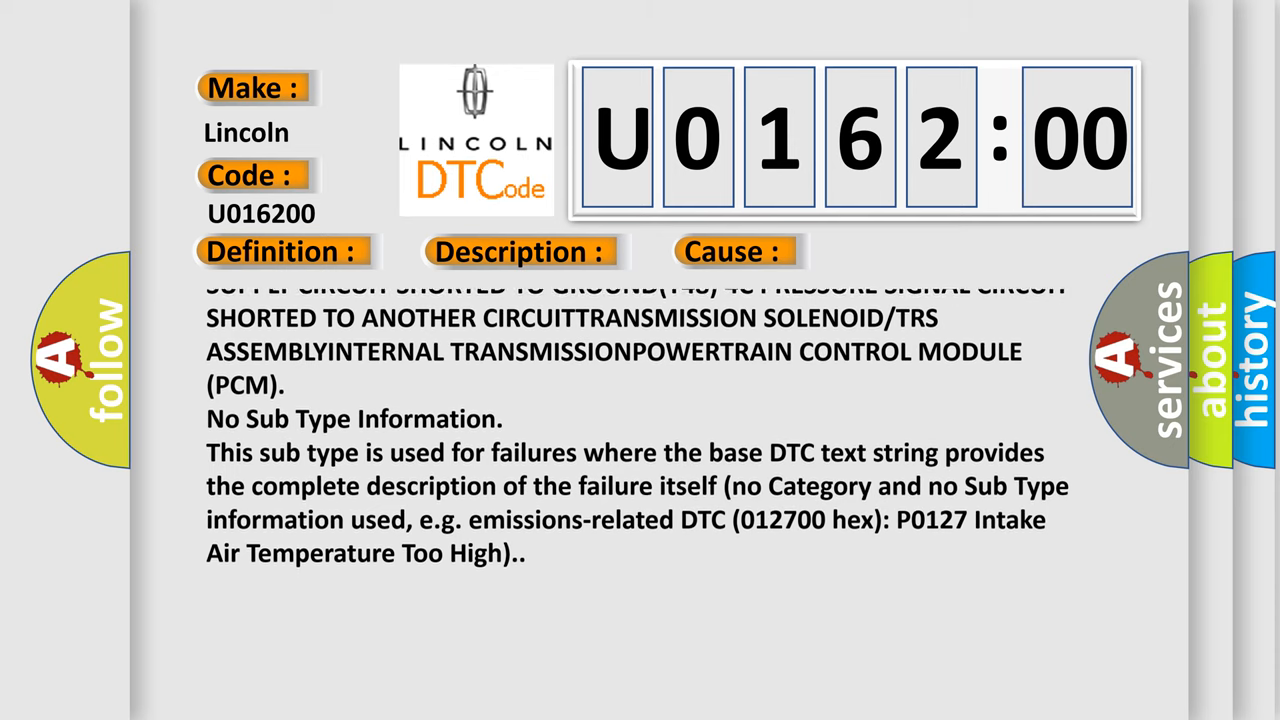